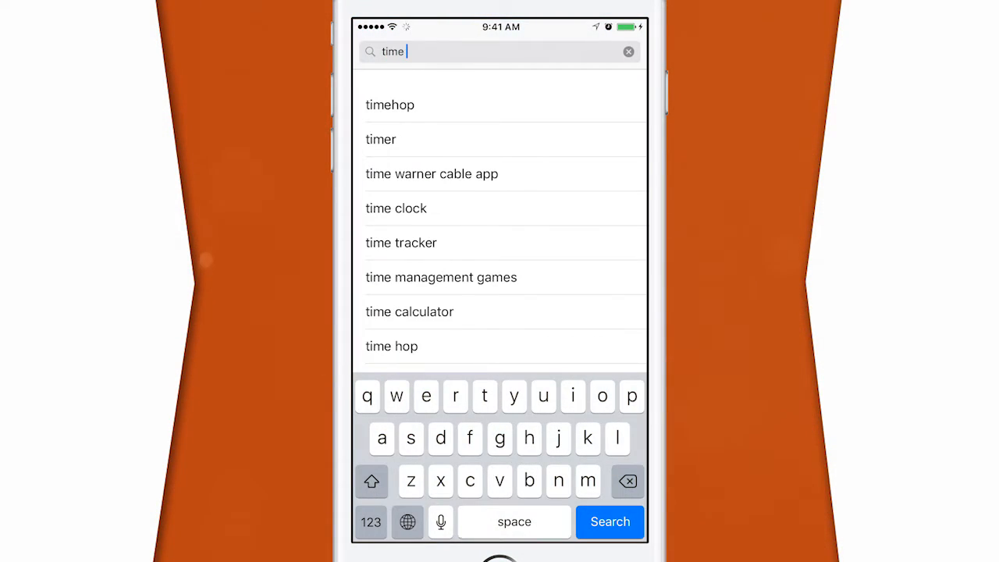
# Search the App Store for 'time' and open Time – Beat Procrastination with AI.
pyautogui.click(610, 522)
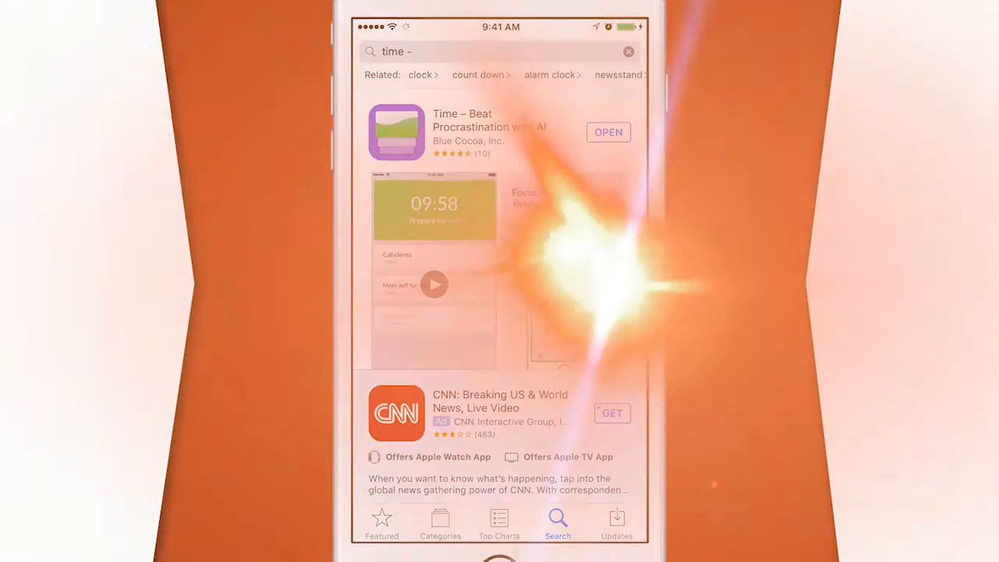
pyautogui.click(608, 132)
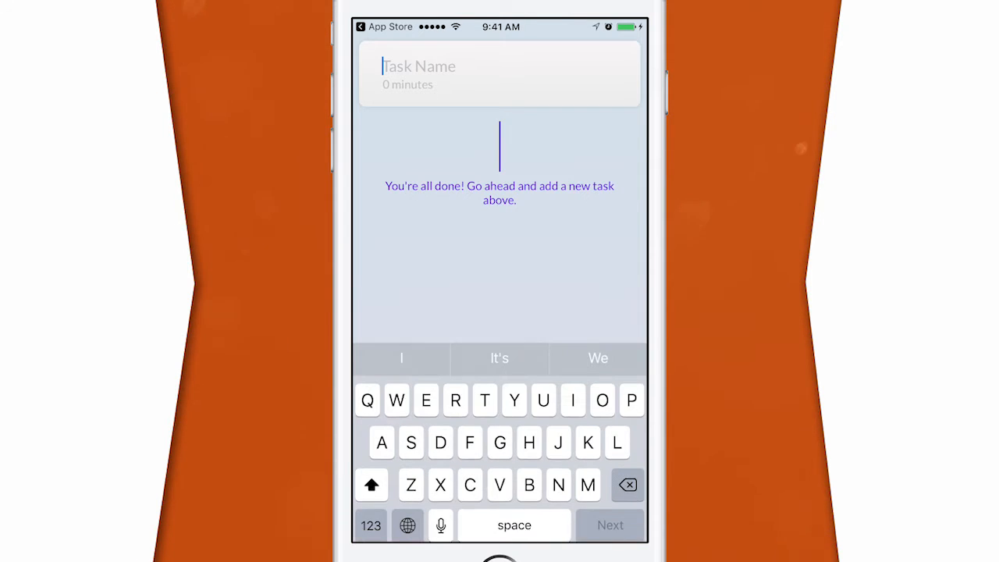
# Name the task 'Wash dishes' and set its duration to 5 minutes.
pyautogui.write('Wash')
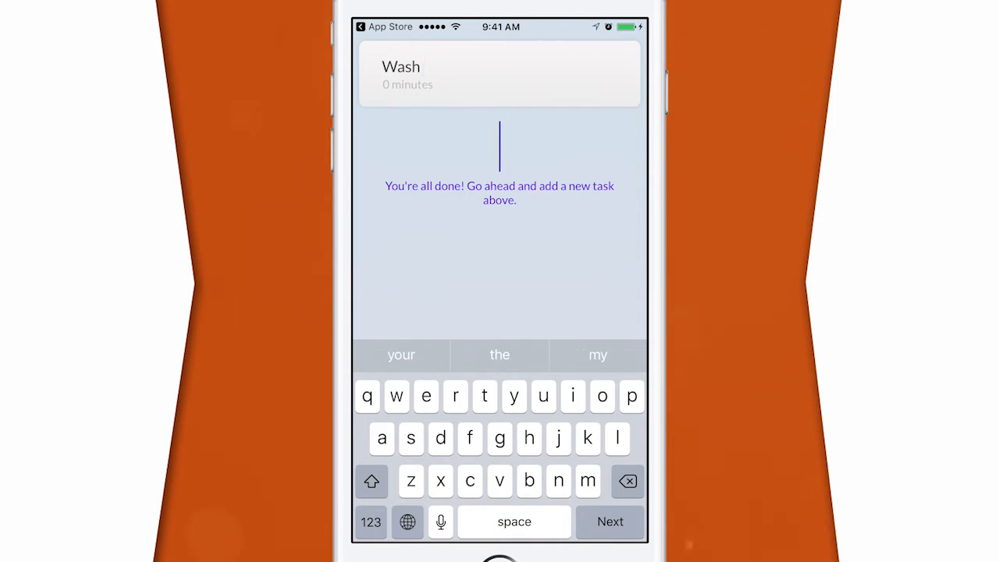
pyautogui.write('dishes')
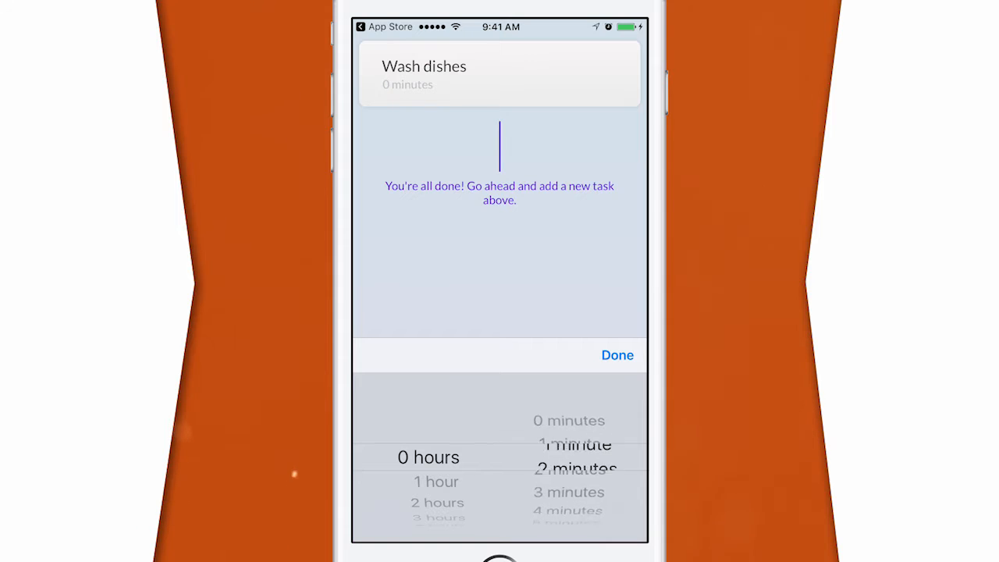
pyautogui.scroll(-3)
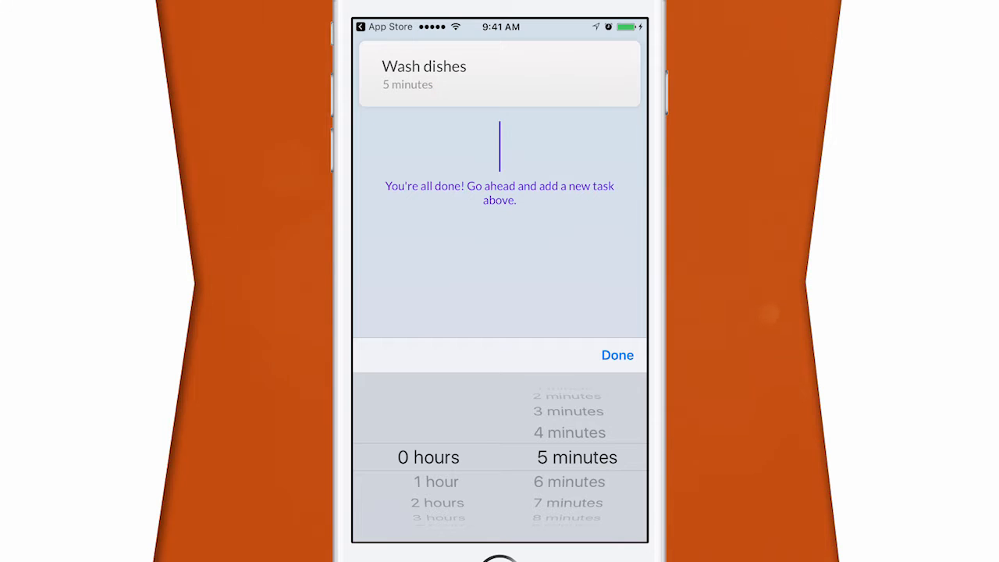
pyautogui.click(617, 355)
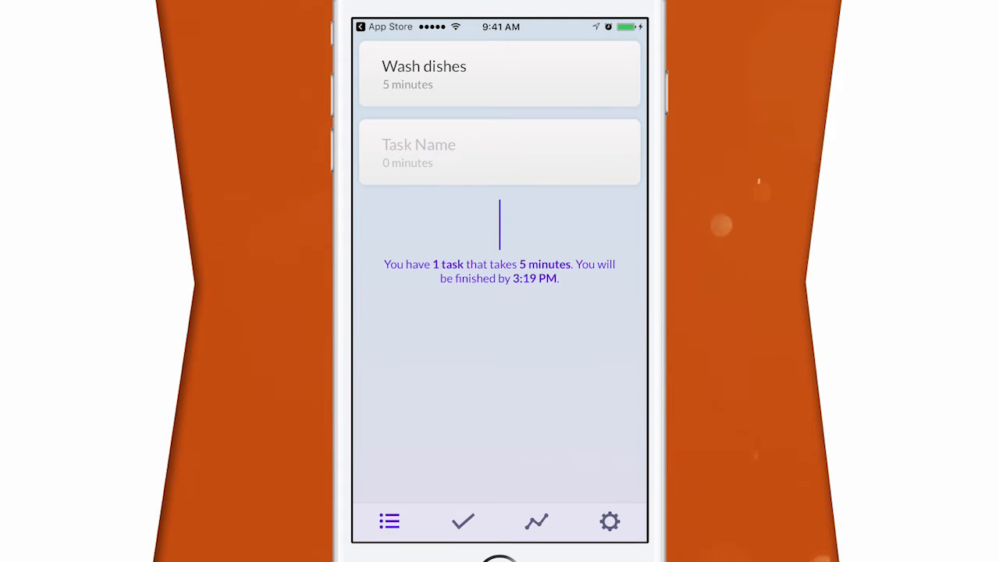
# Start the Wash dishes timer and let it run until the task completes.
pyautogui.click(499, 74)
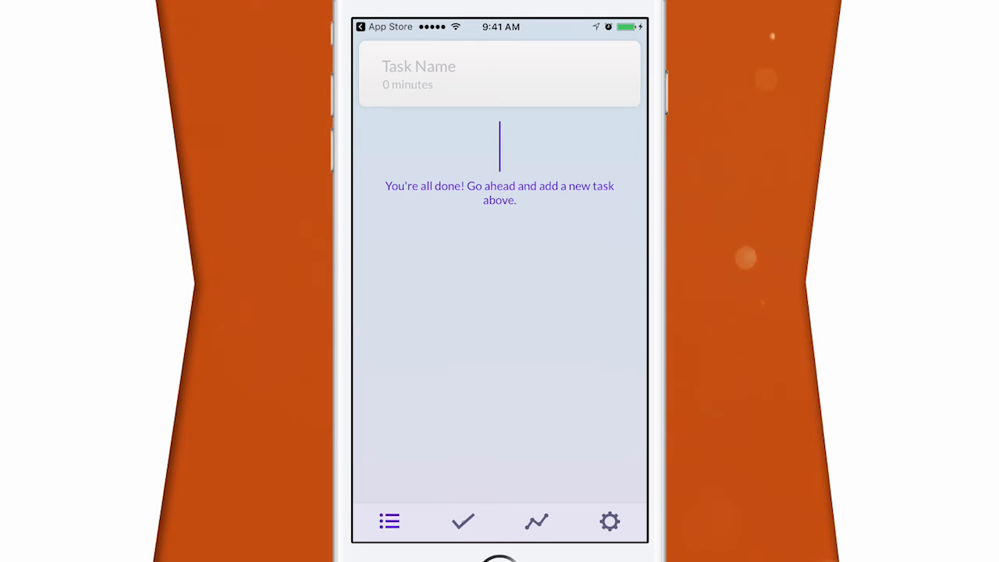
# View the completed tasks and time-saved graph, then open settings (version 1.1.3).
pyautogui.click(462, 521)
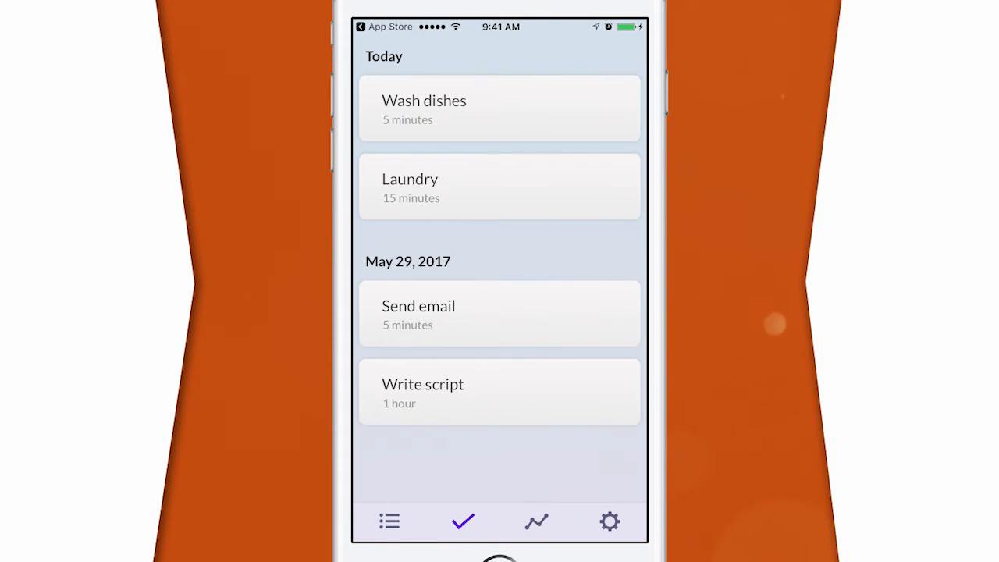
pyautogui.click(535, 521)
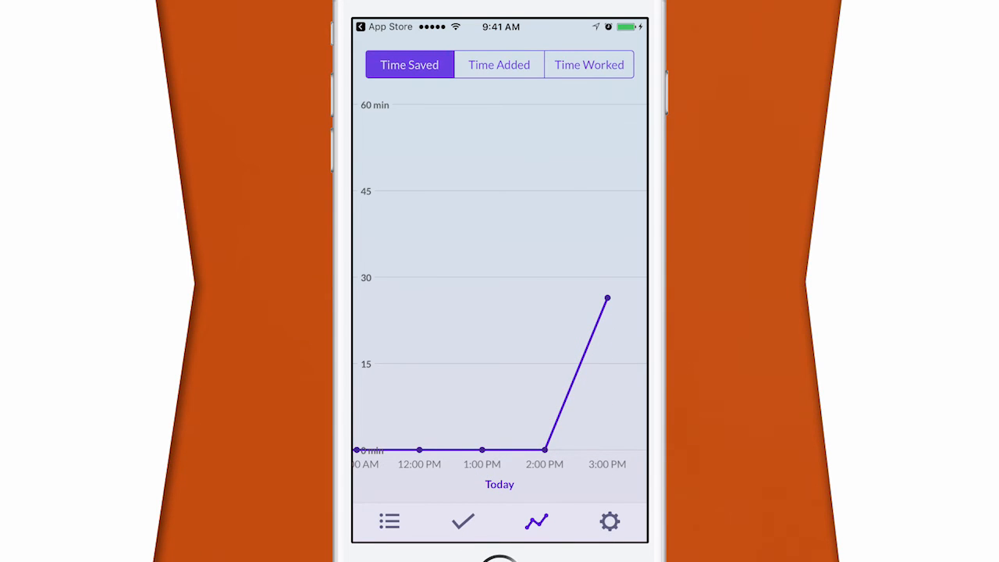
pyautogui.click(610, 521)
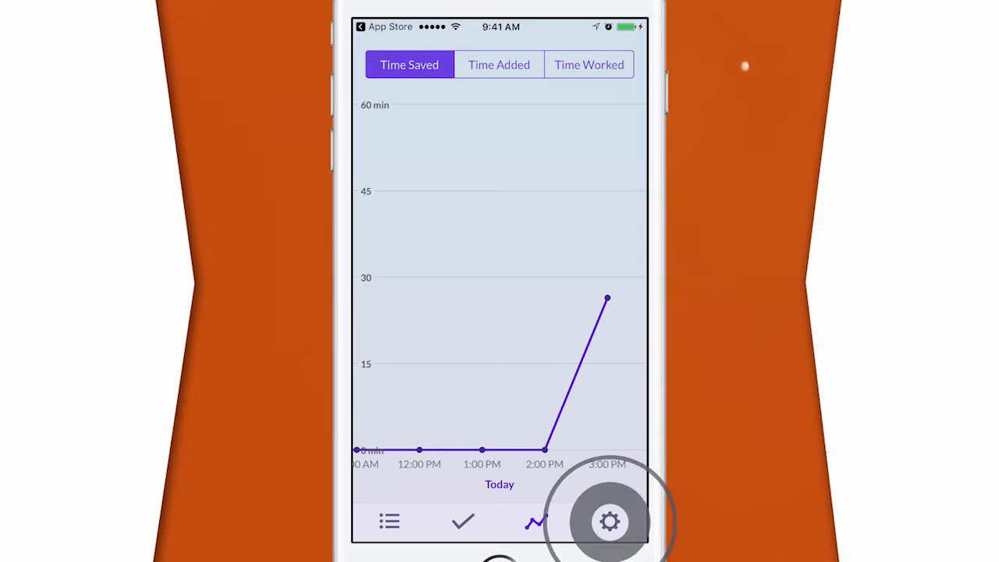
pyautogui.click(611, 521)
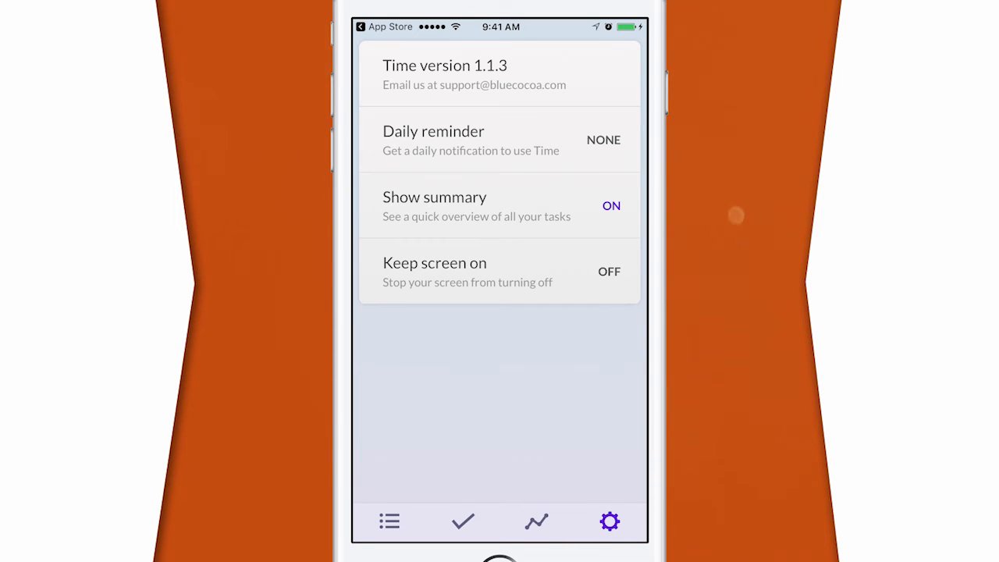